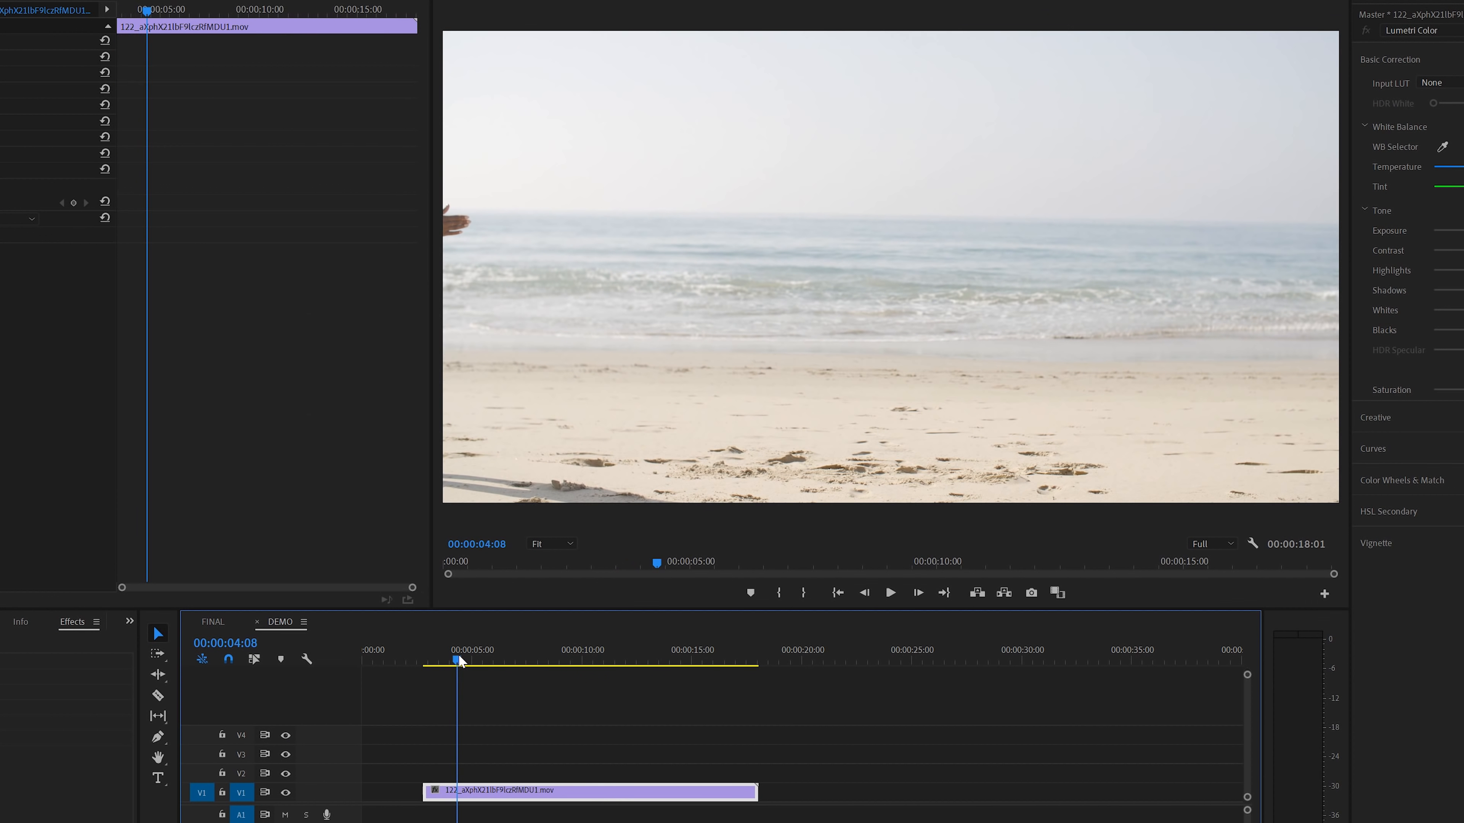
Move the playhead to about four seconds before duplicating the beach clip upward.
left_click(889, 591)
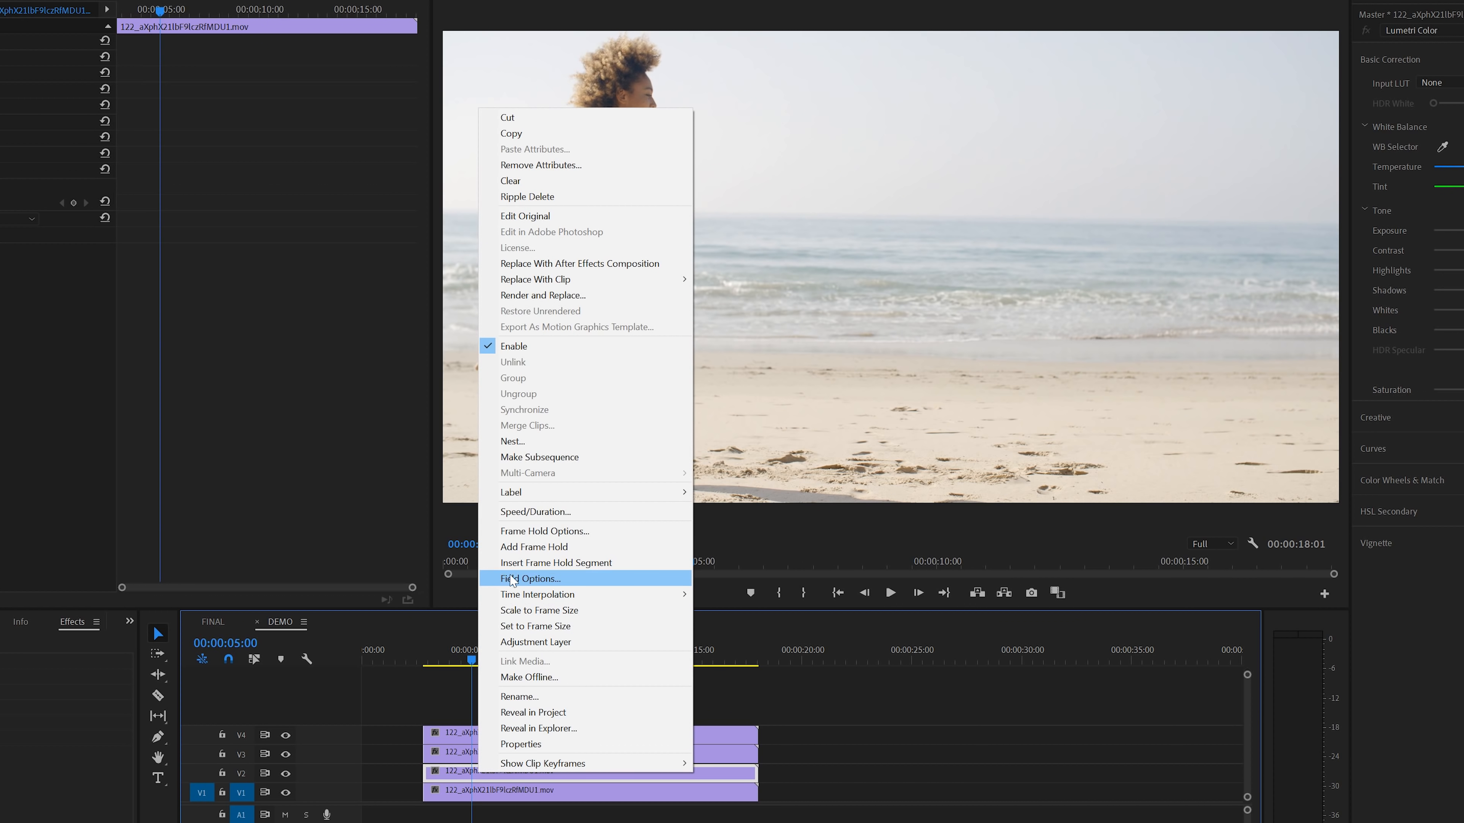
mouse_move(534, 546)
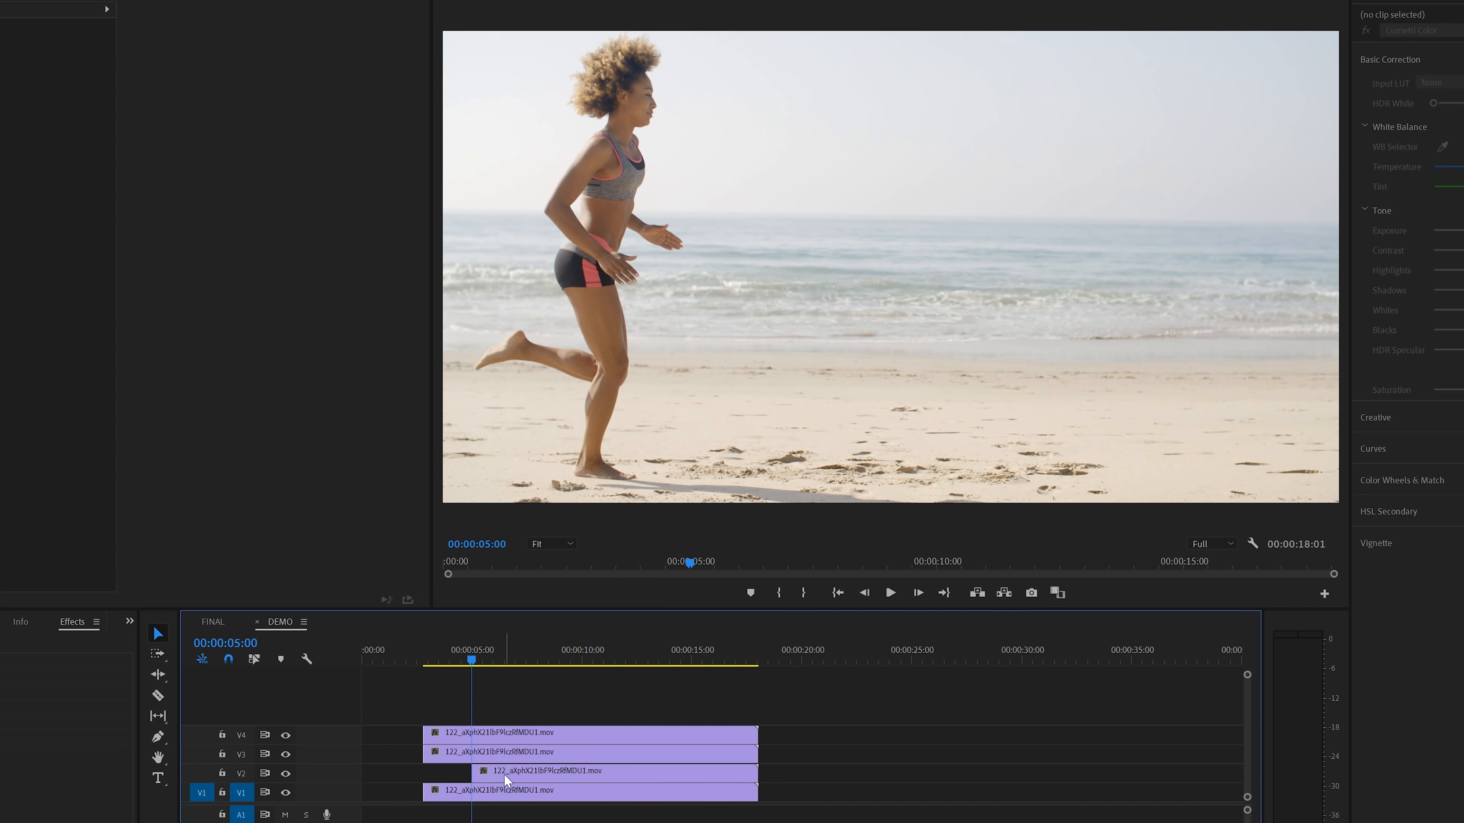
Add a Frame Hold to the V3 copy at about 00:00:07:02.
left_click(541, 771)
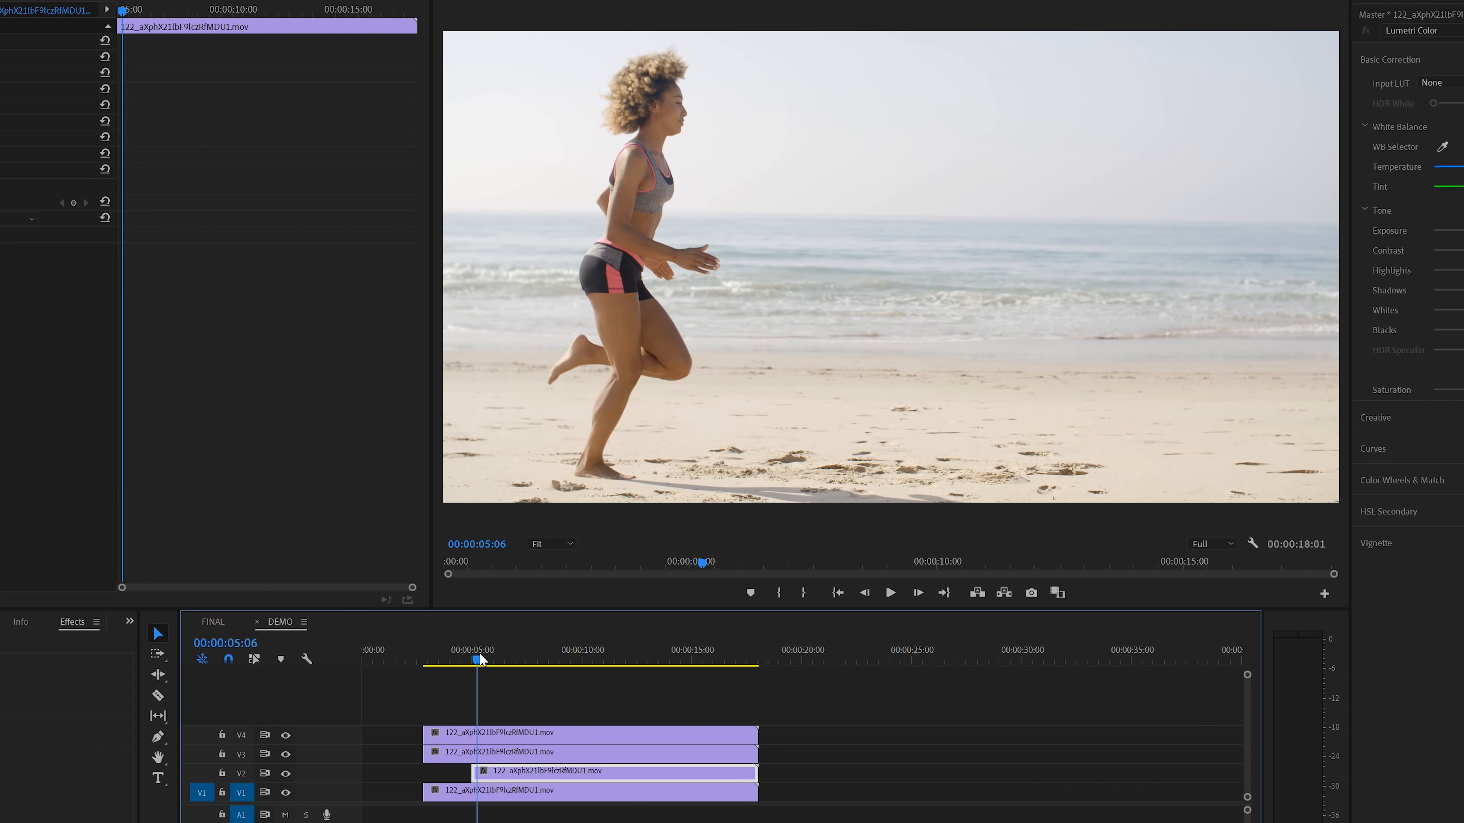
left_click_drag(479, 658, 525, 658)
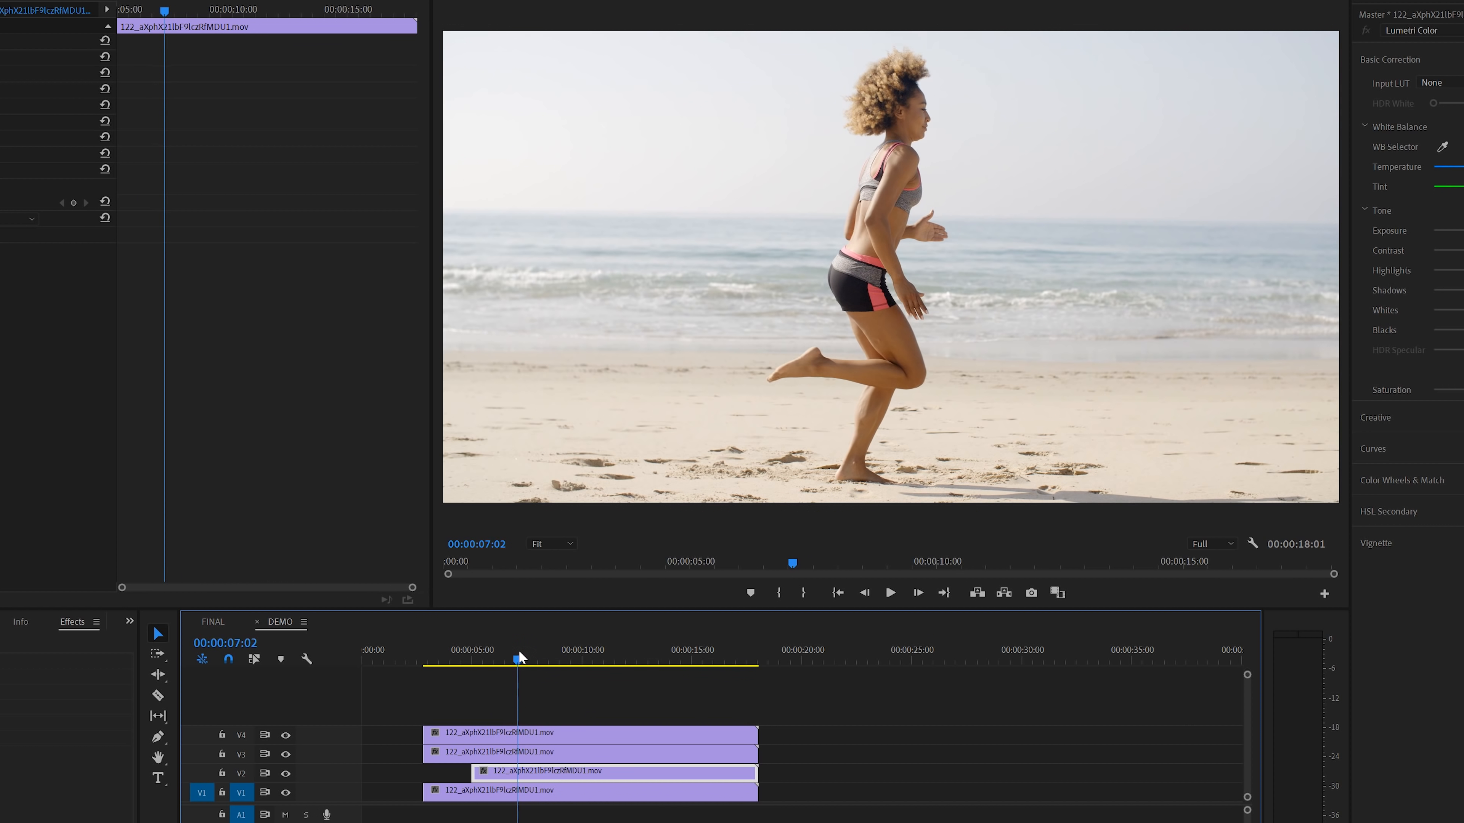
right_click(519, 658)
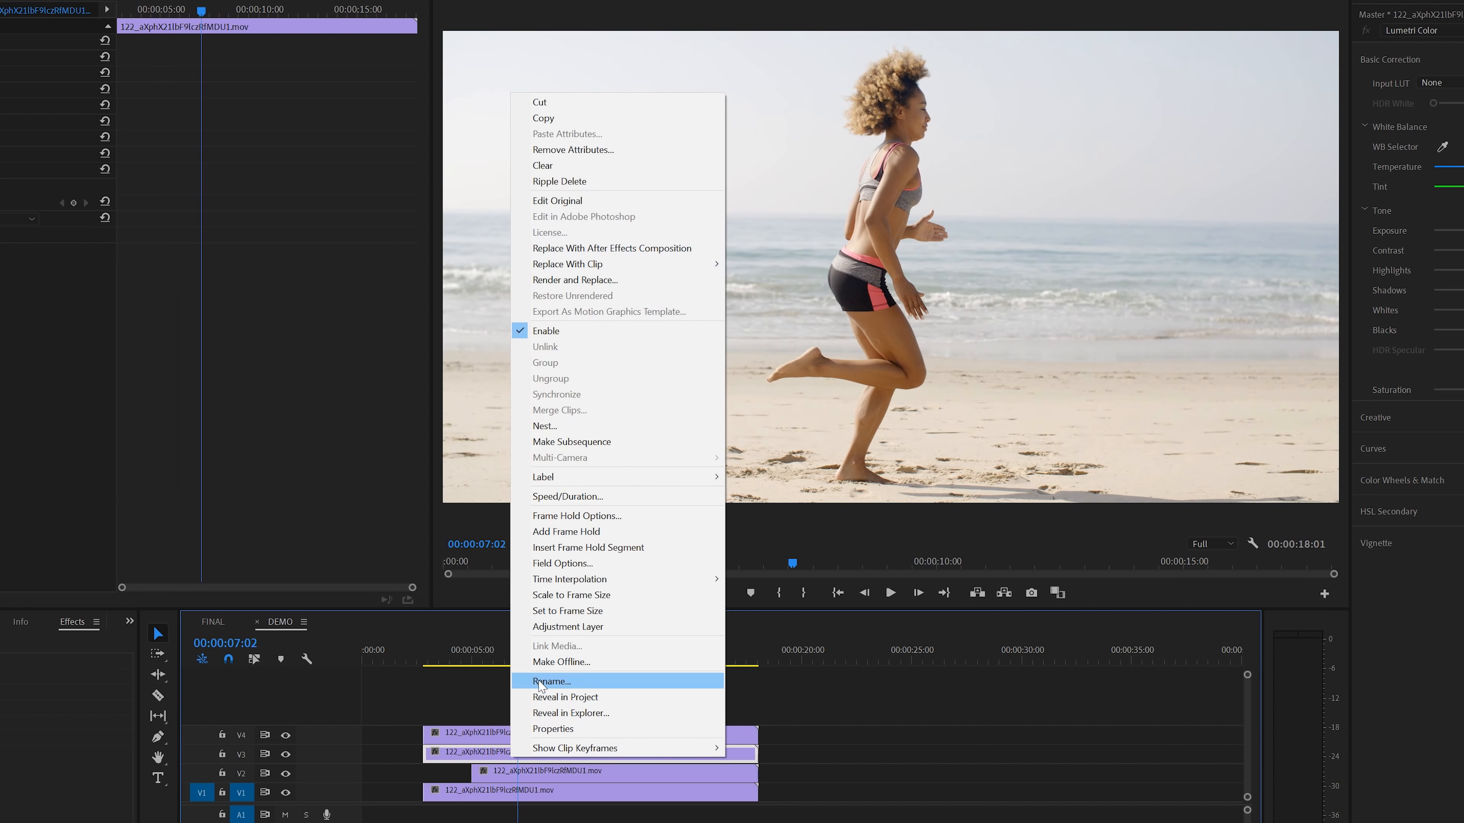
left_click(552, 680)
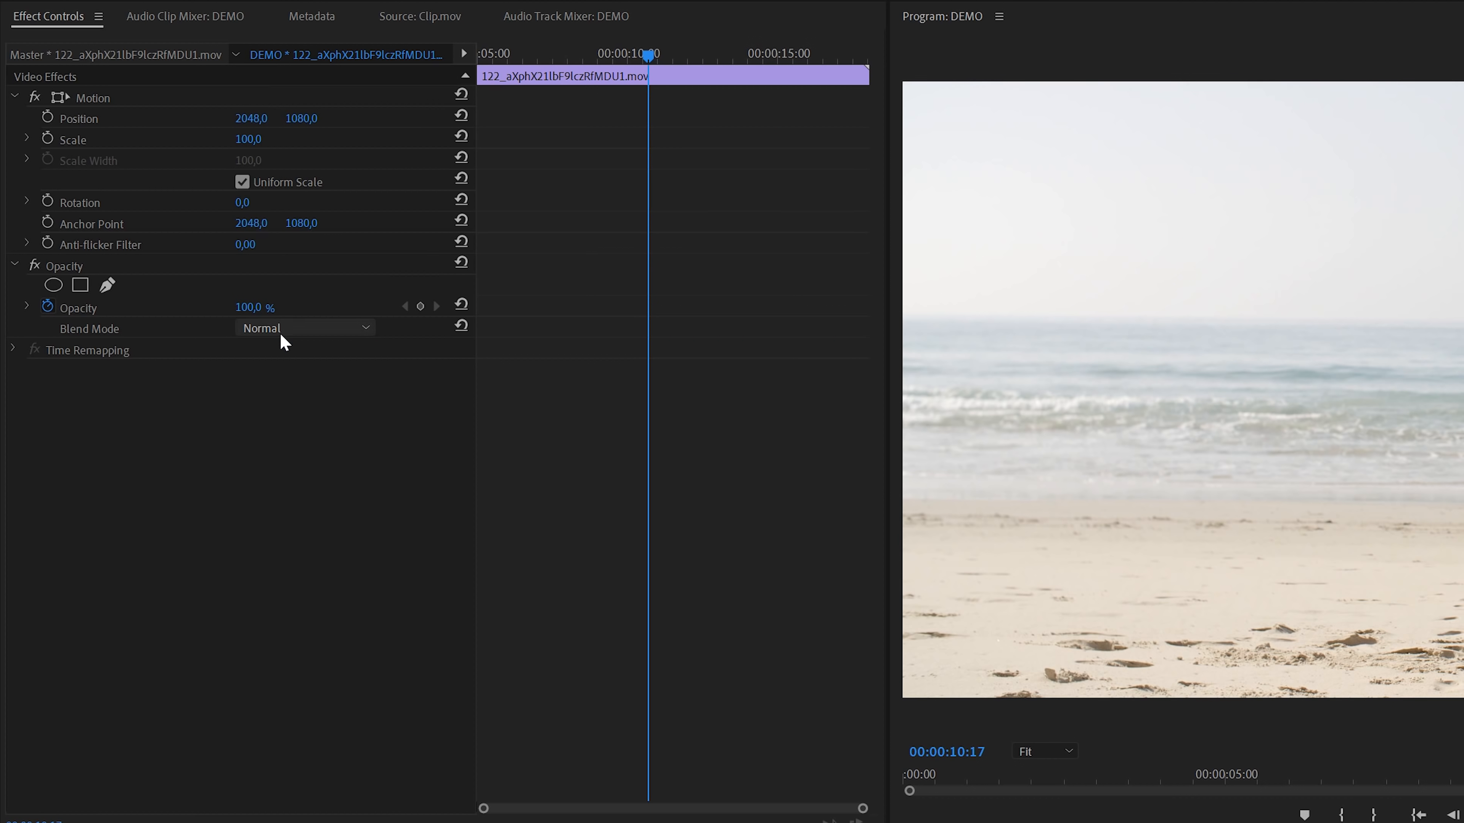
Set the held copy's Opacity blend mode to Darken in Effect Controls.
left_click(303, 328)
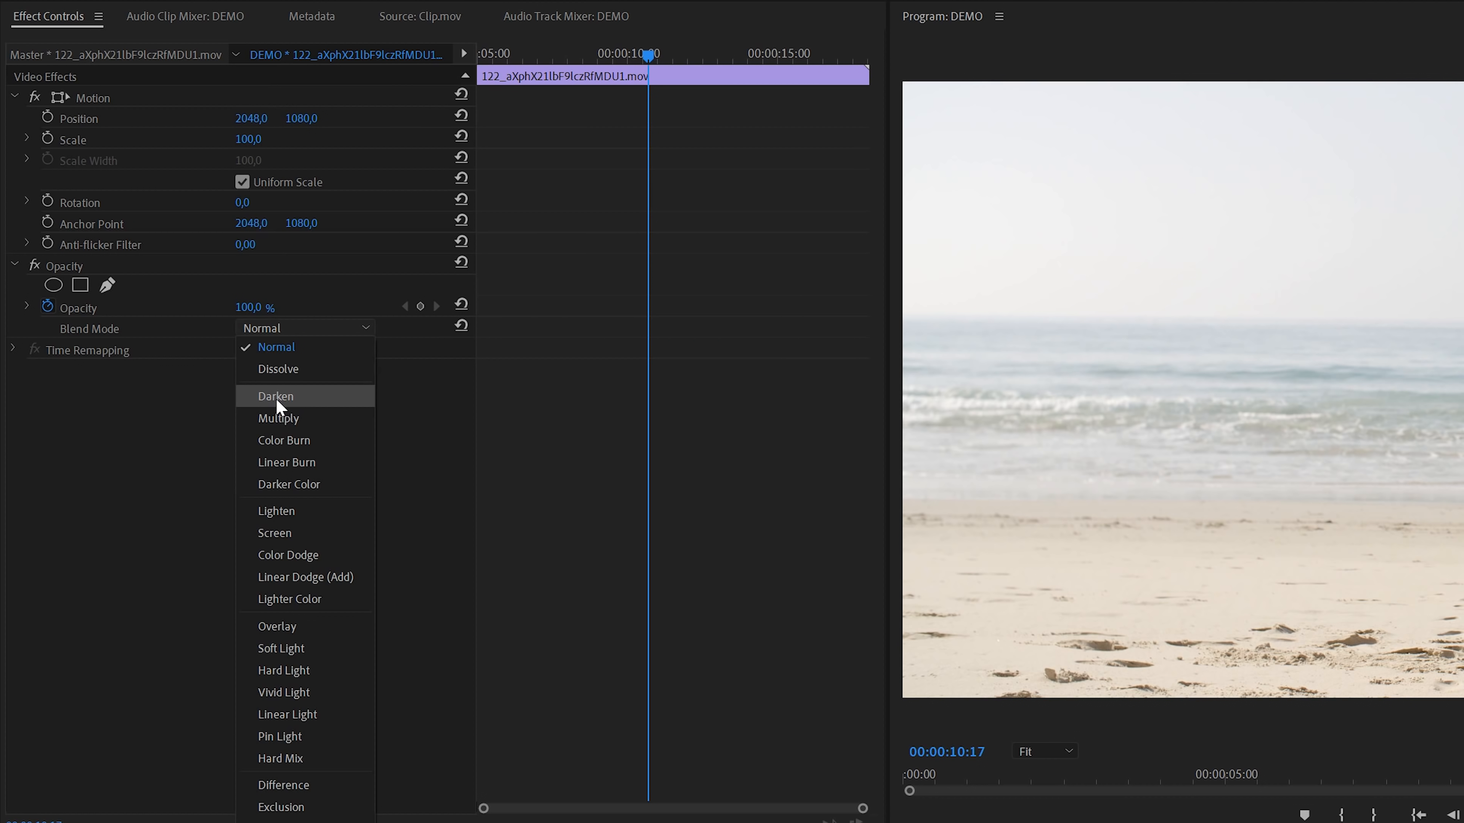
left_click(275, 395)
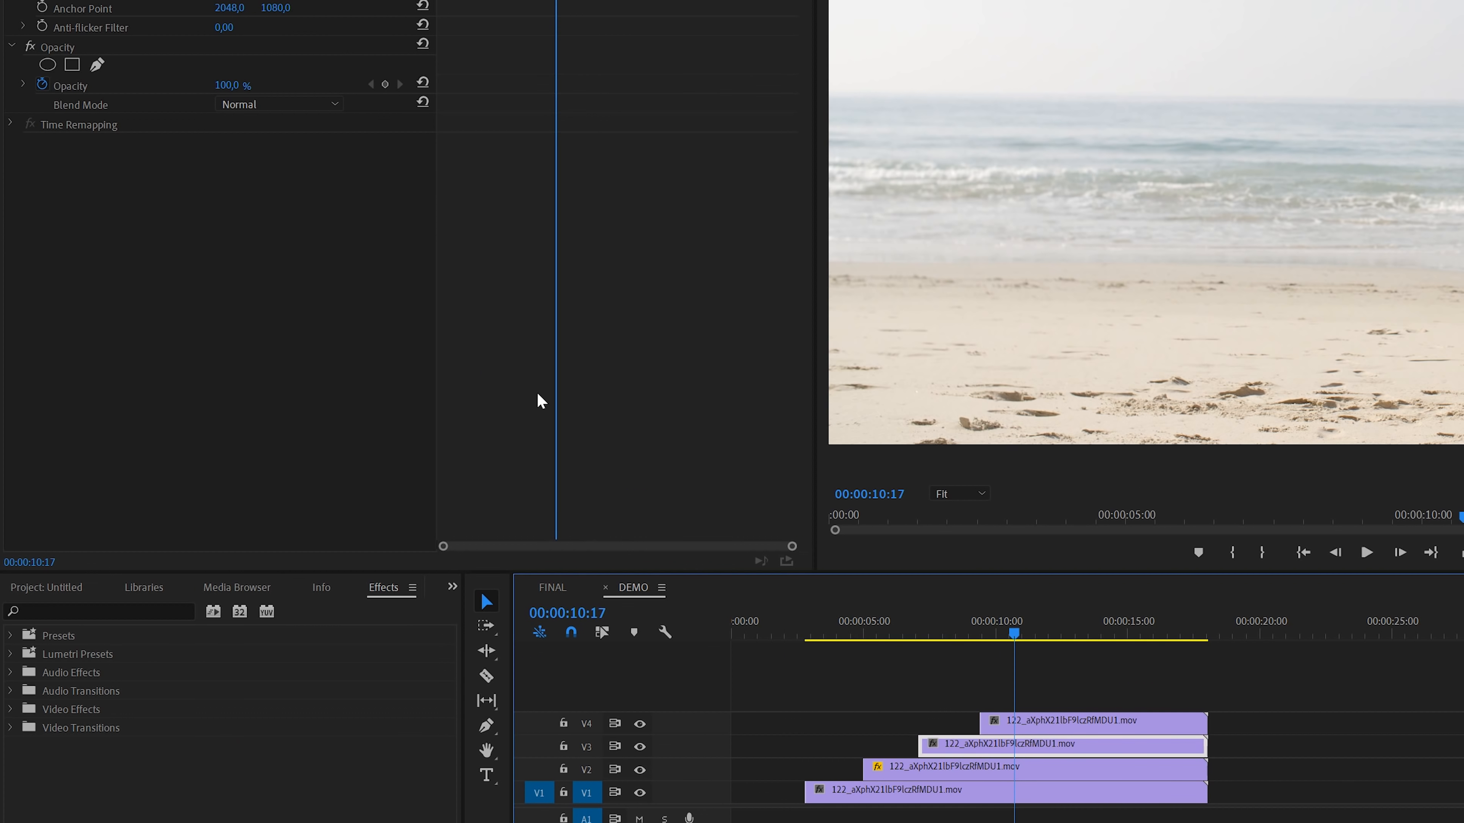
Set the V3 copy and then the V4 copy to the Darken blend mode.
left_click(279, 104)
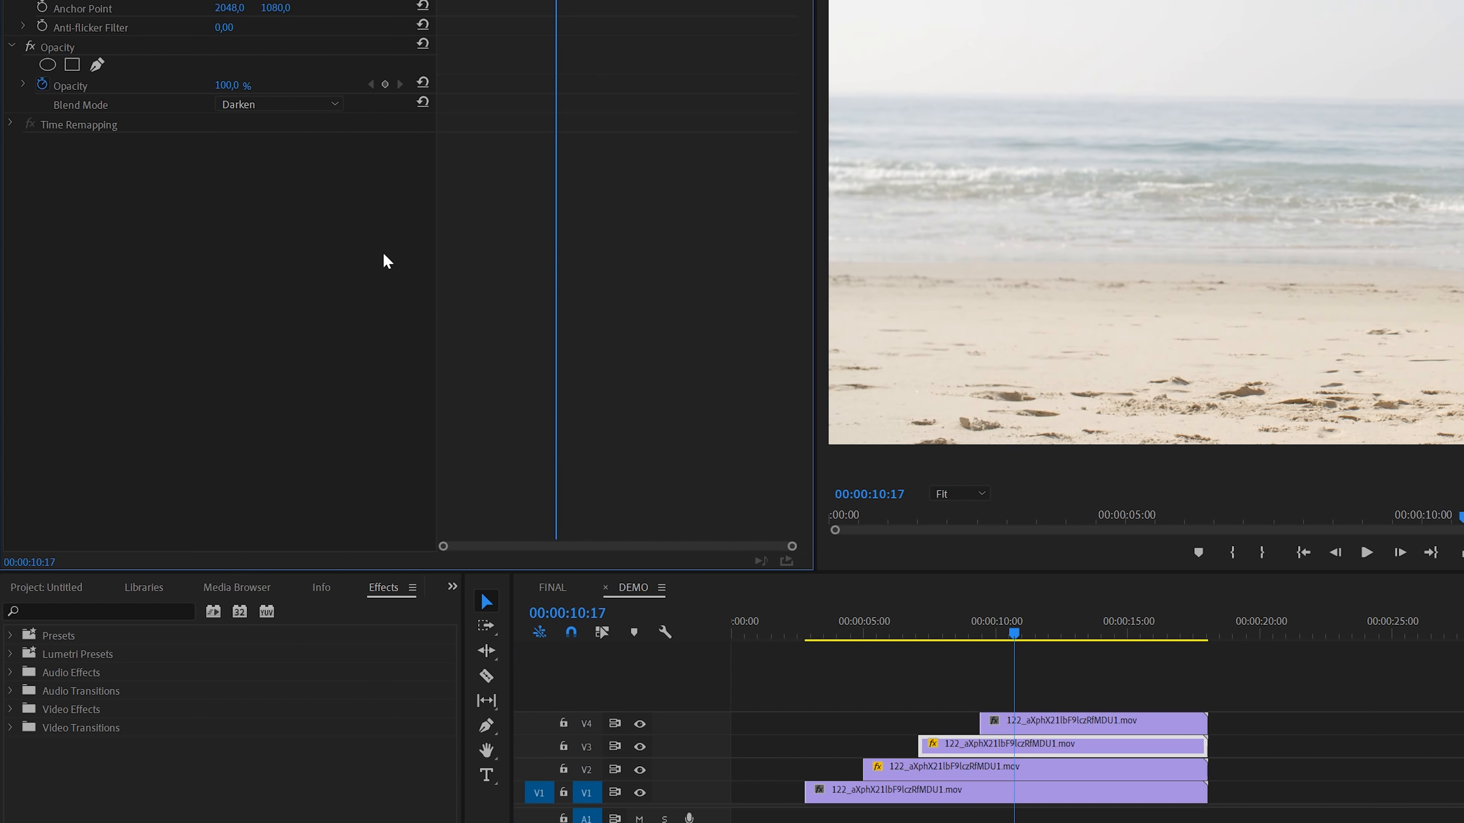
left_click(279, 103)
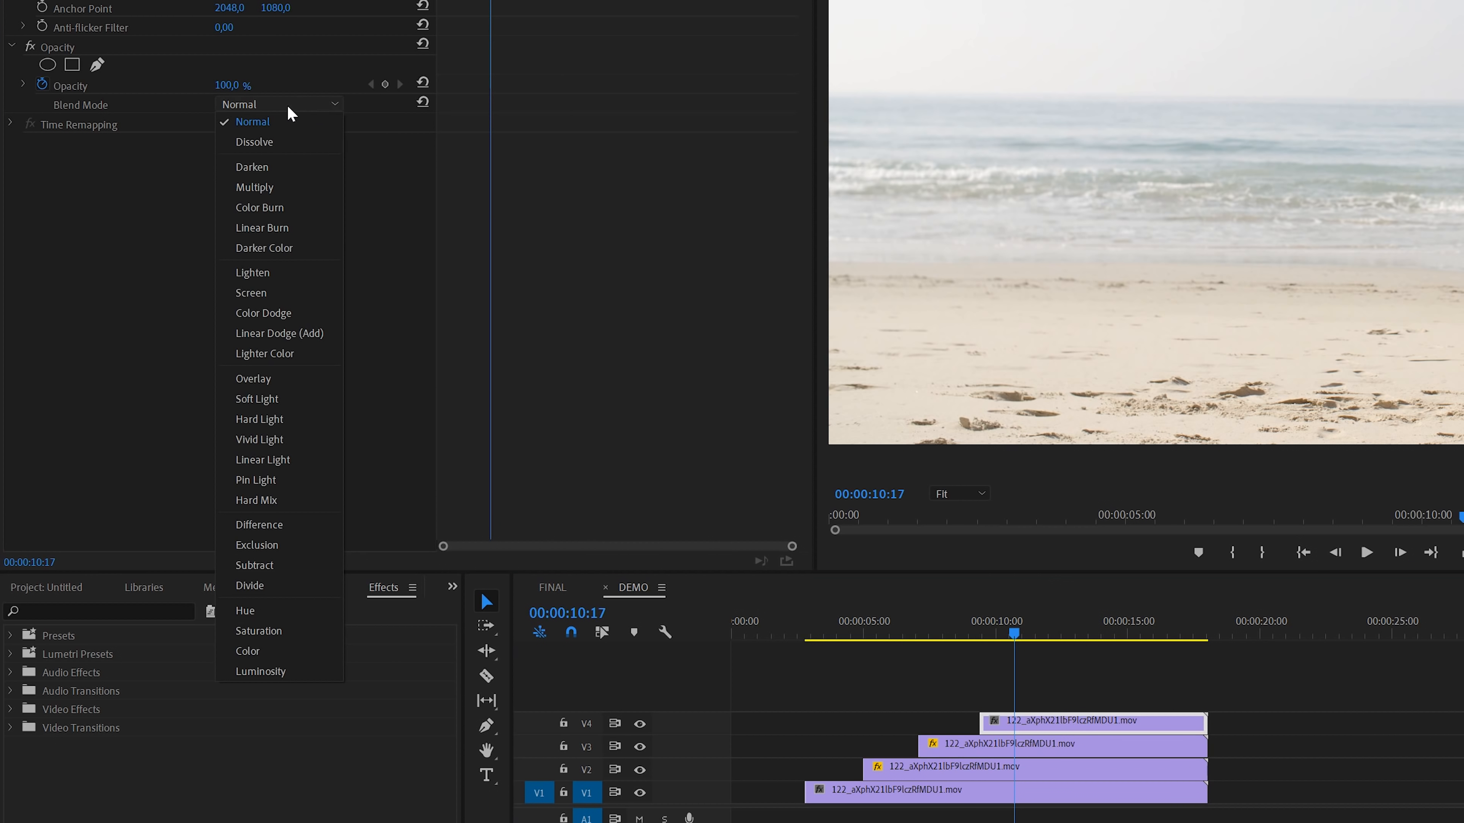
left_click(251, 166)
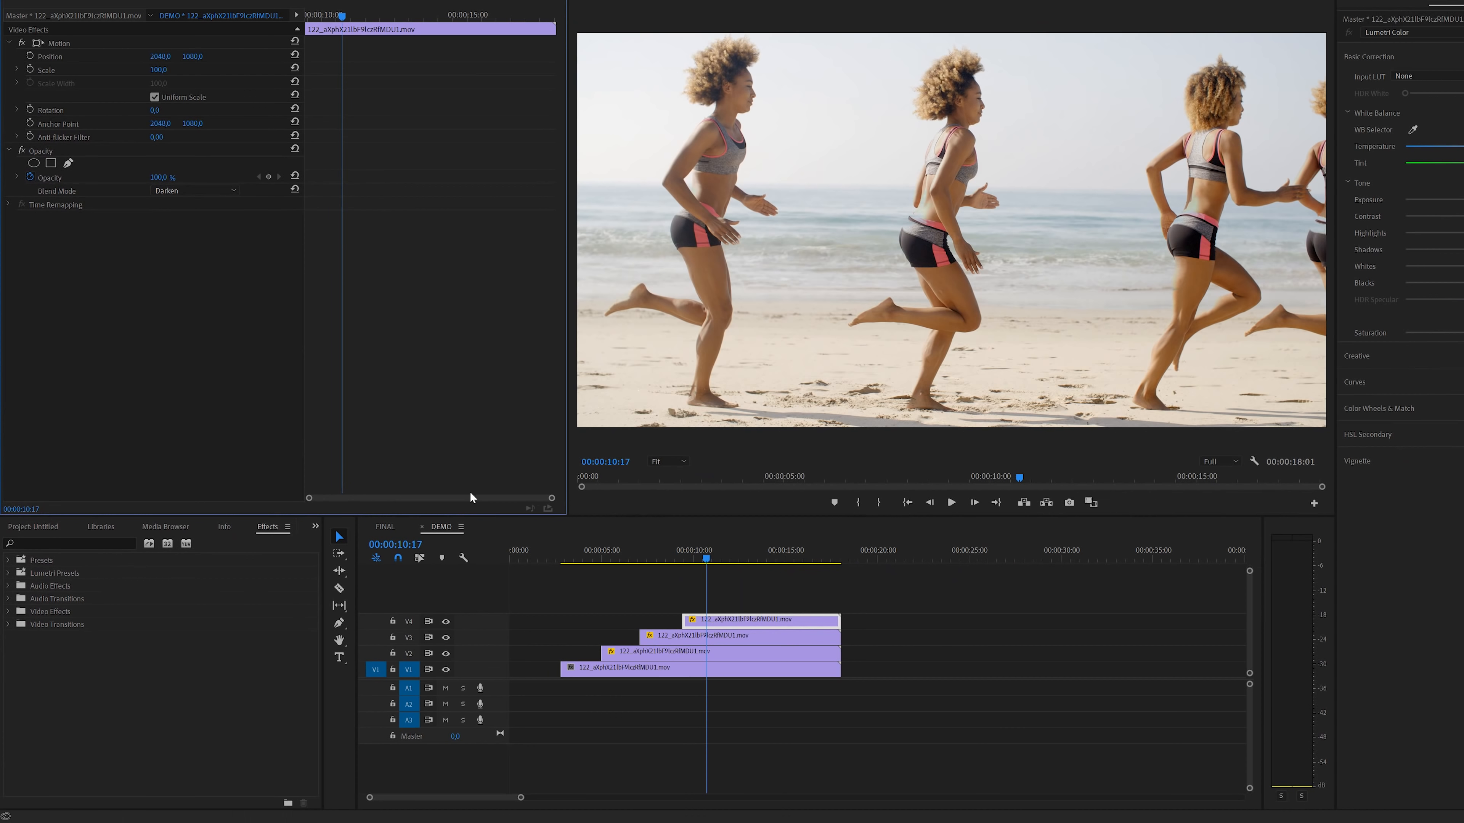
mouse_move(591, 556)
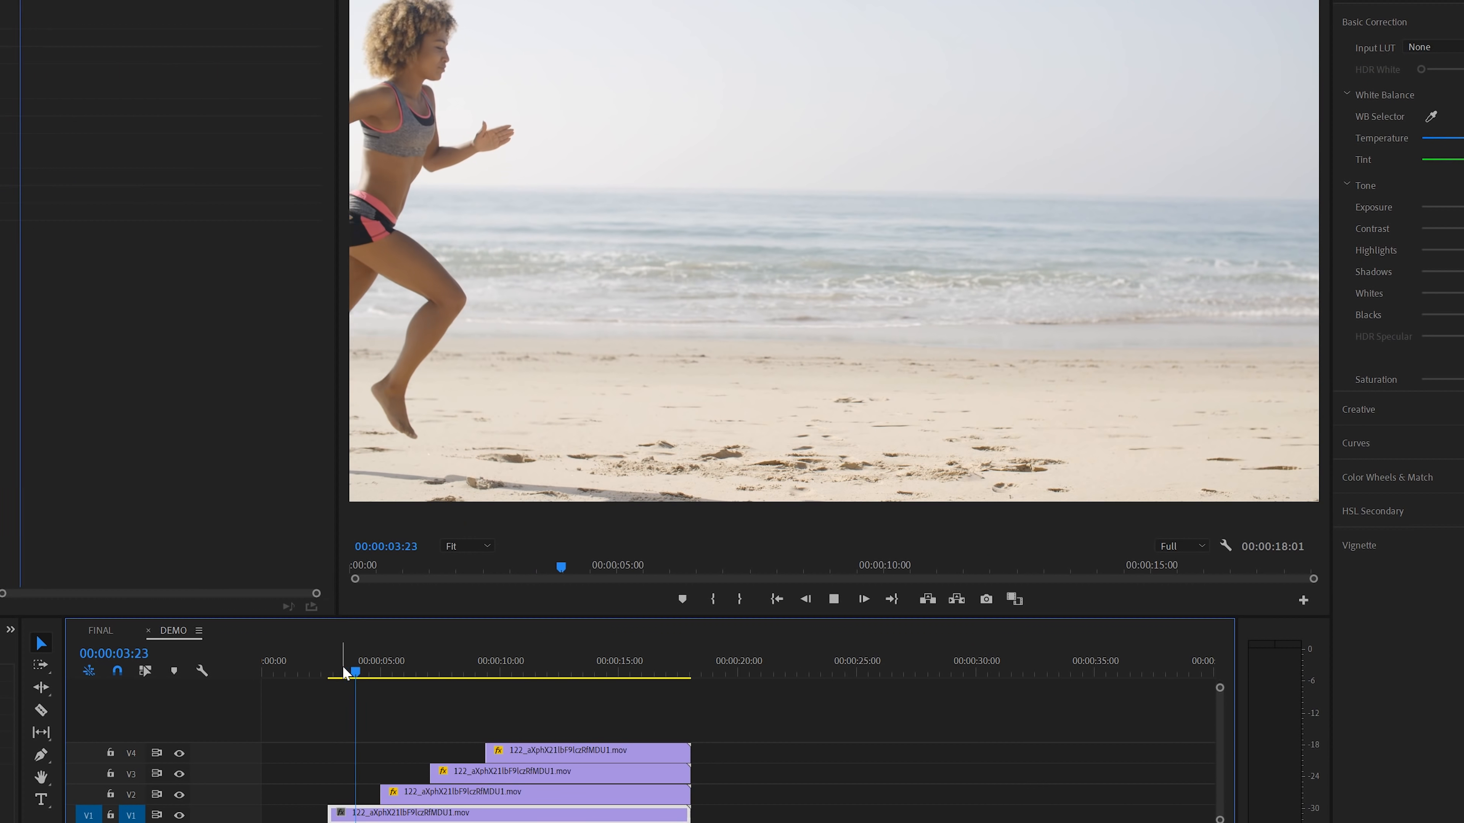
left_click(413, 162)
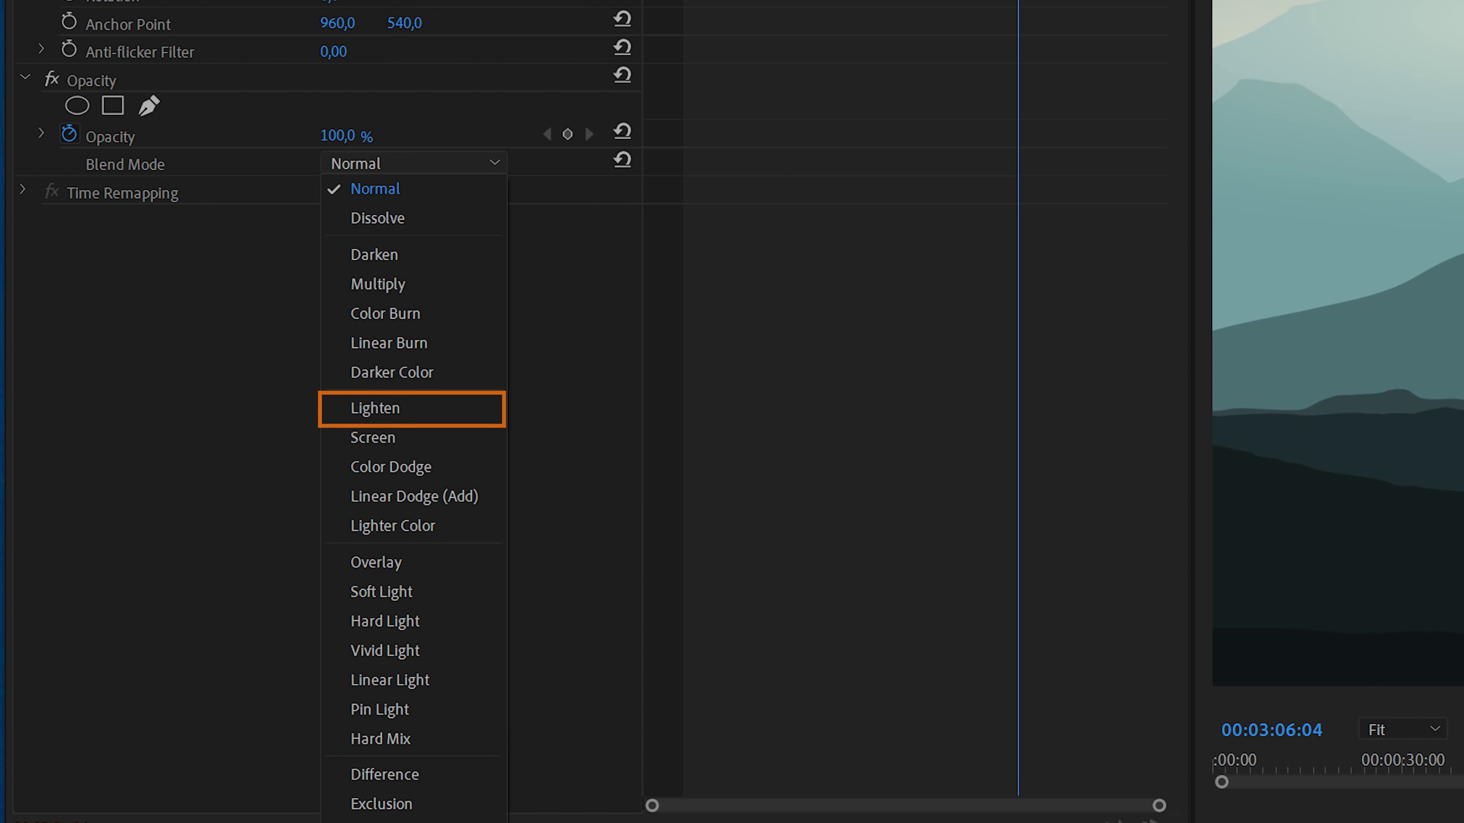